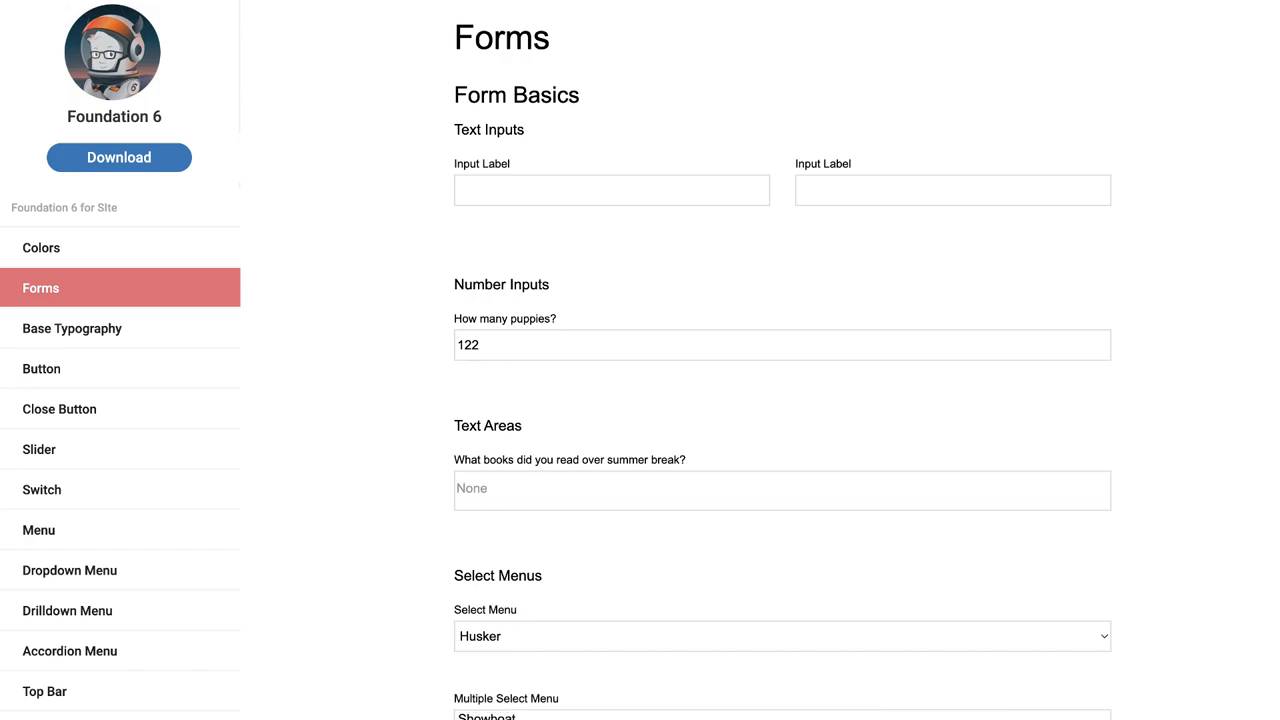
Select the Tabs page in the Local Preview sidebar page list.
left_click(41, 368)
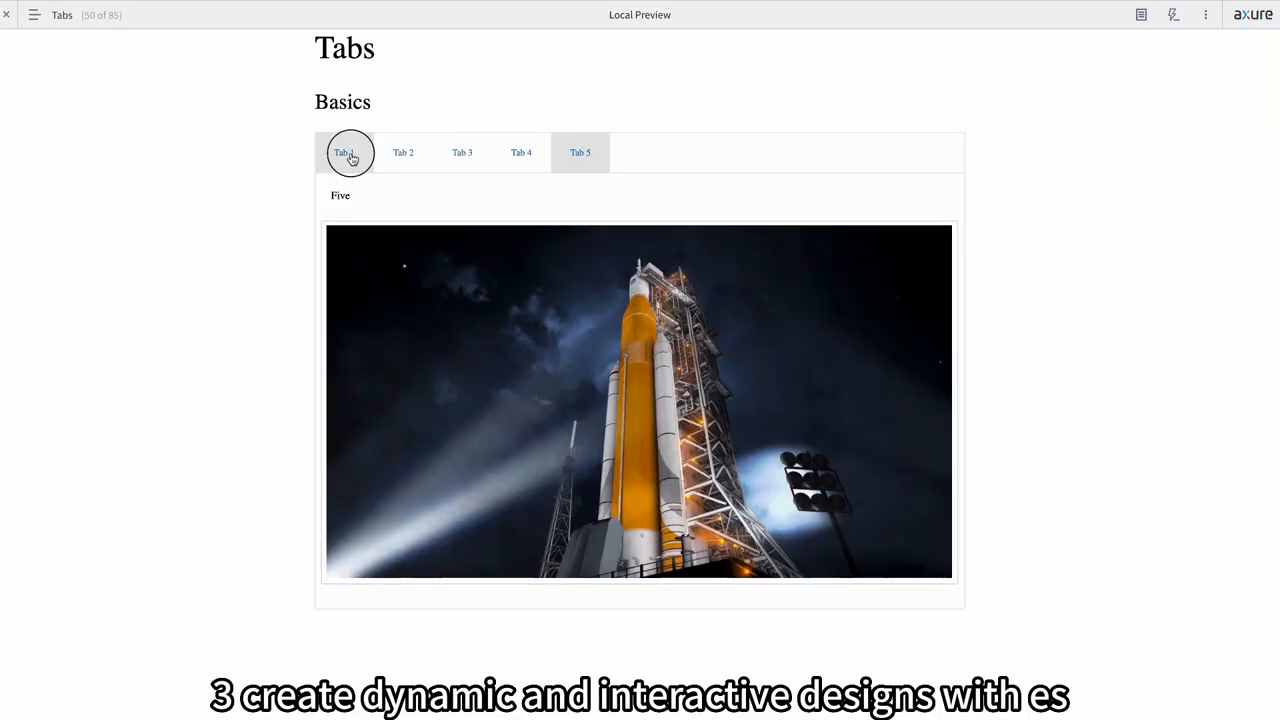
Switch Basics tabs to Tab 3, Tab 5, then Tab 1, and Vertical Tabs to Tab 4.
left_click(461, 152)
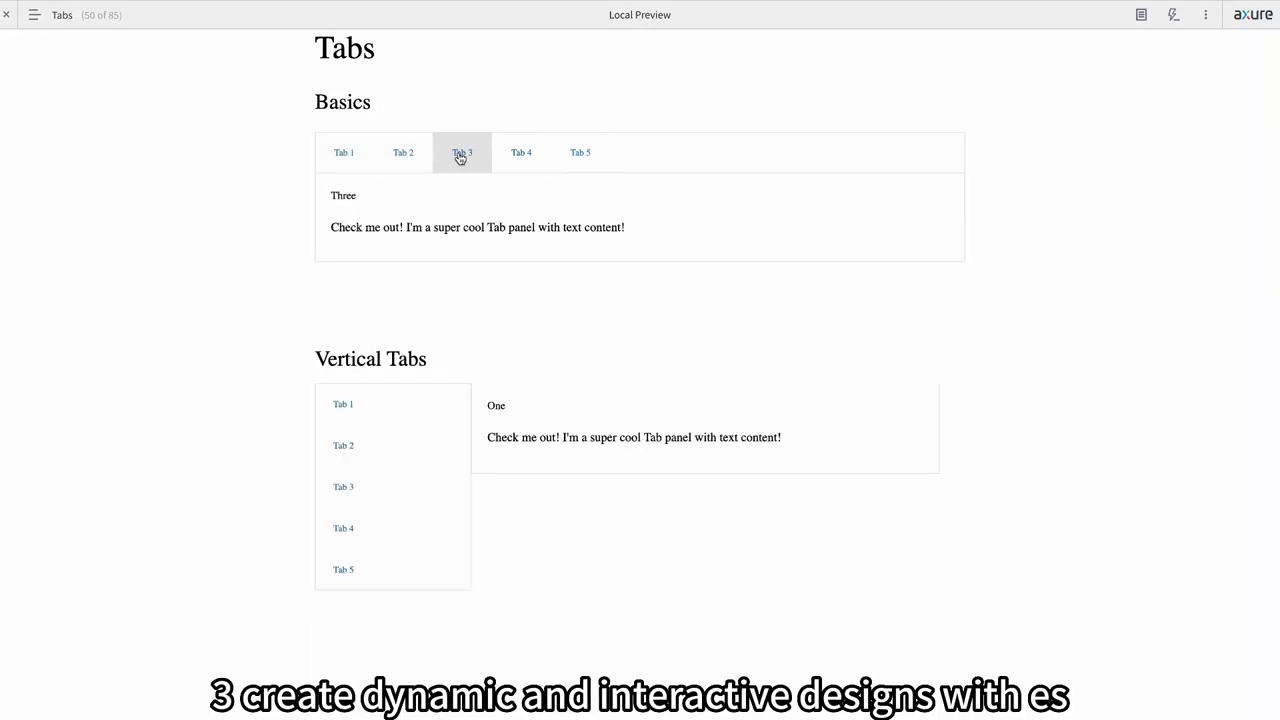
left_click(579, 152)
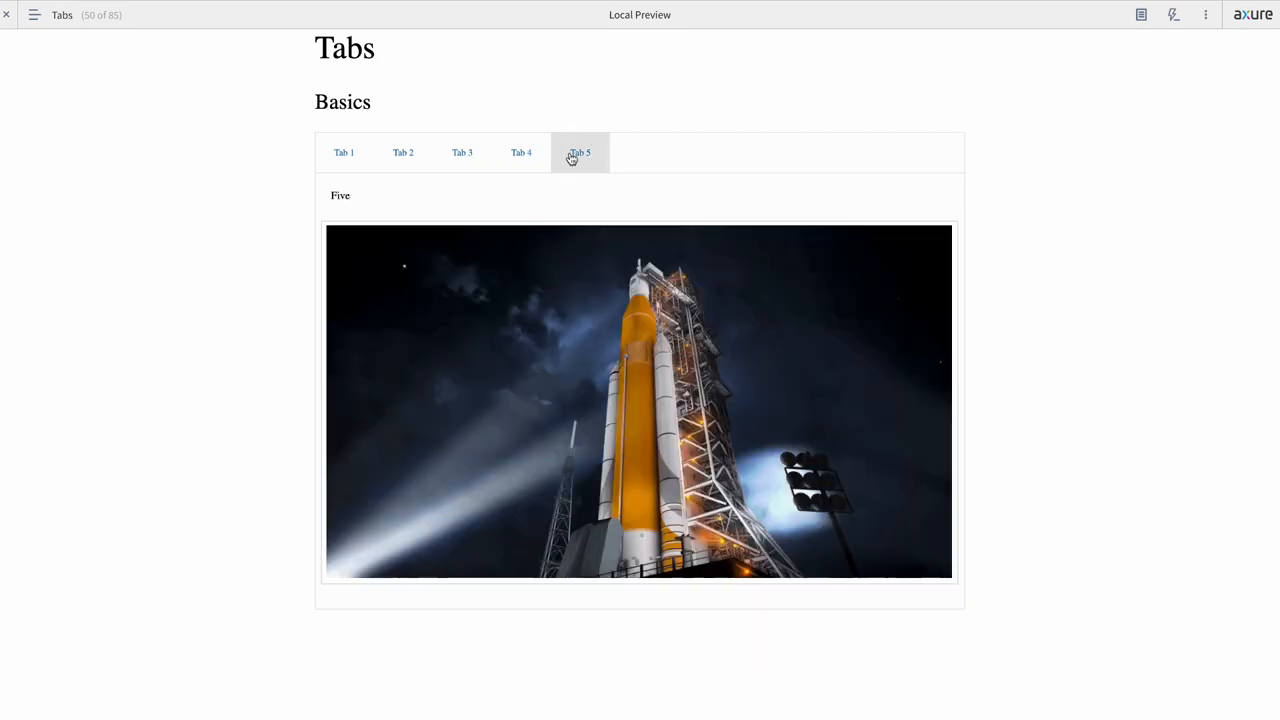
left_click(344, 152)
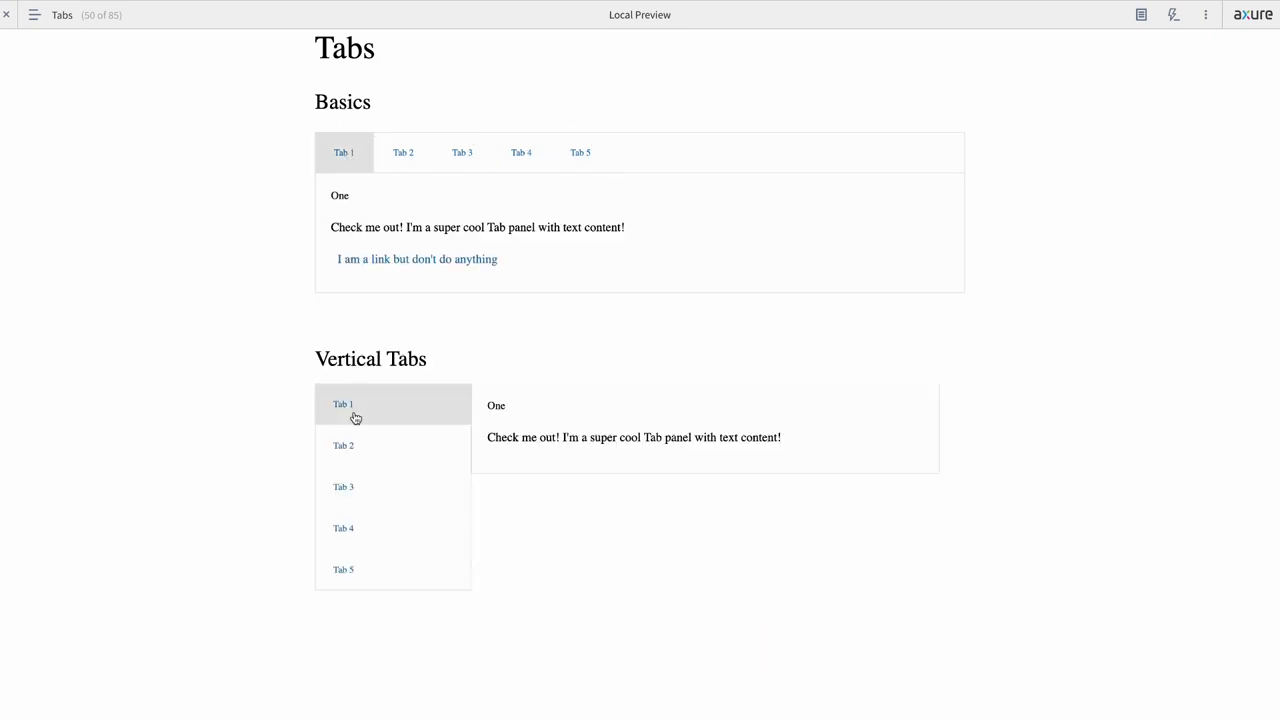
left_click(343, 528)
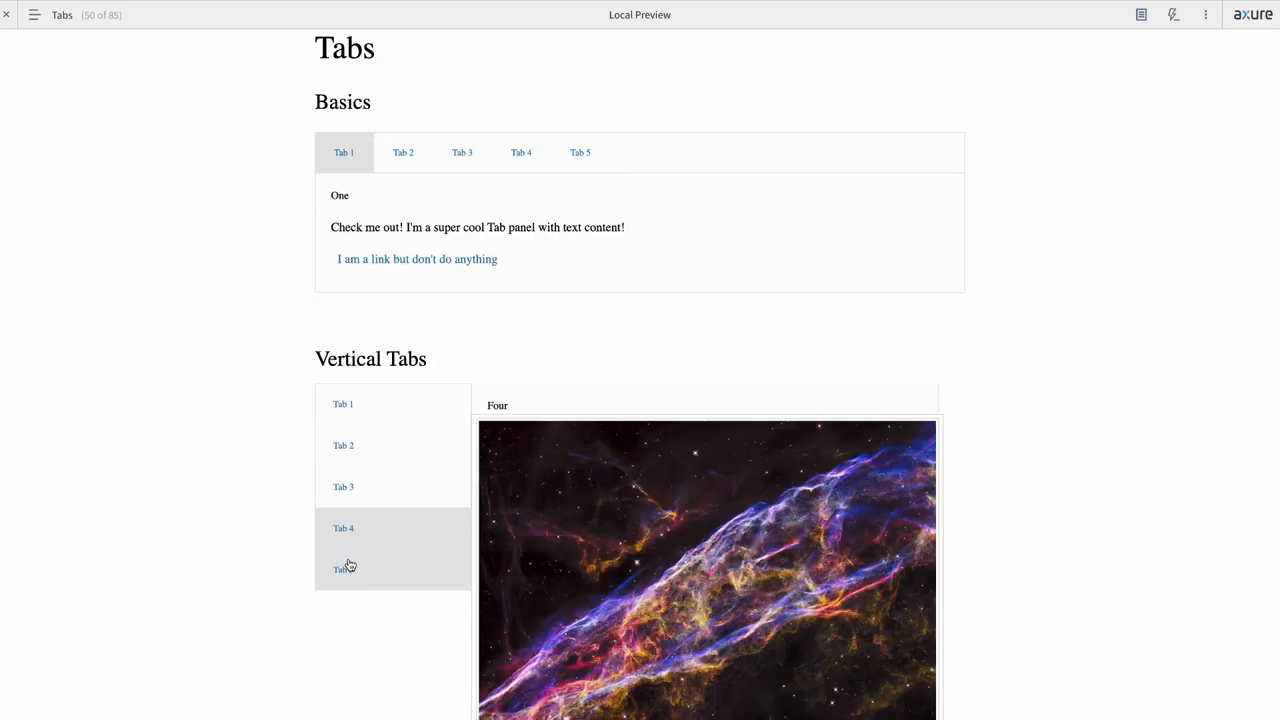